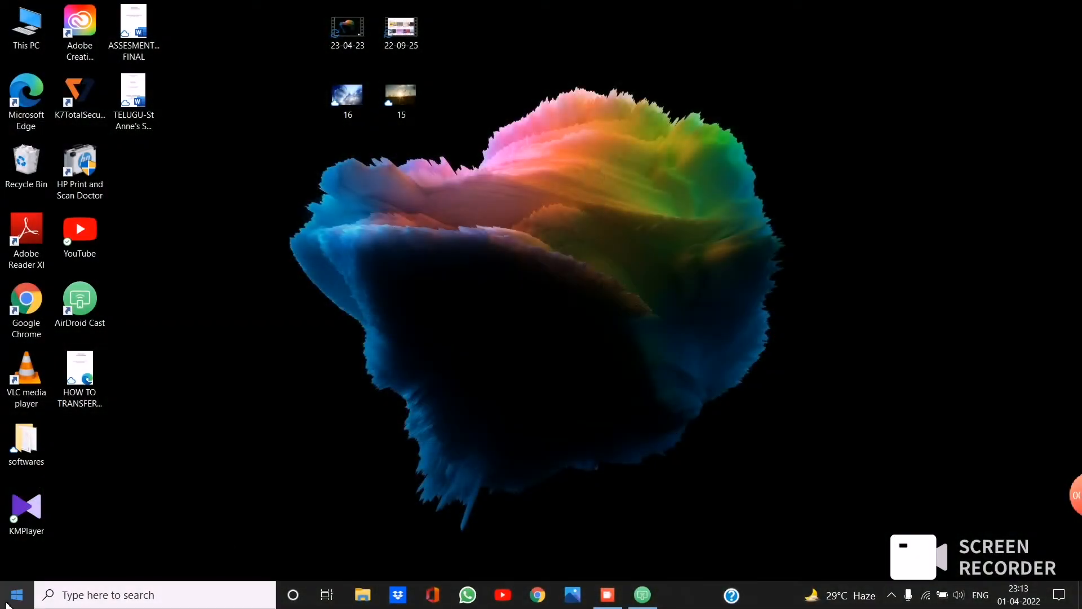
# Launch Microsoft Store from the Start menu
pyautogui.click(12, 594)
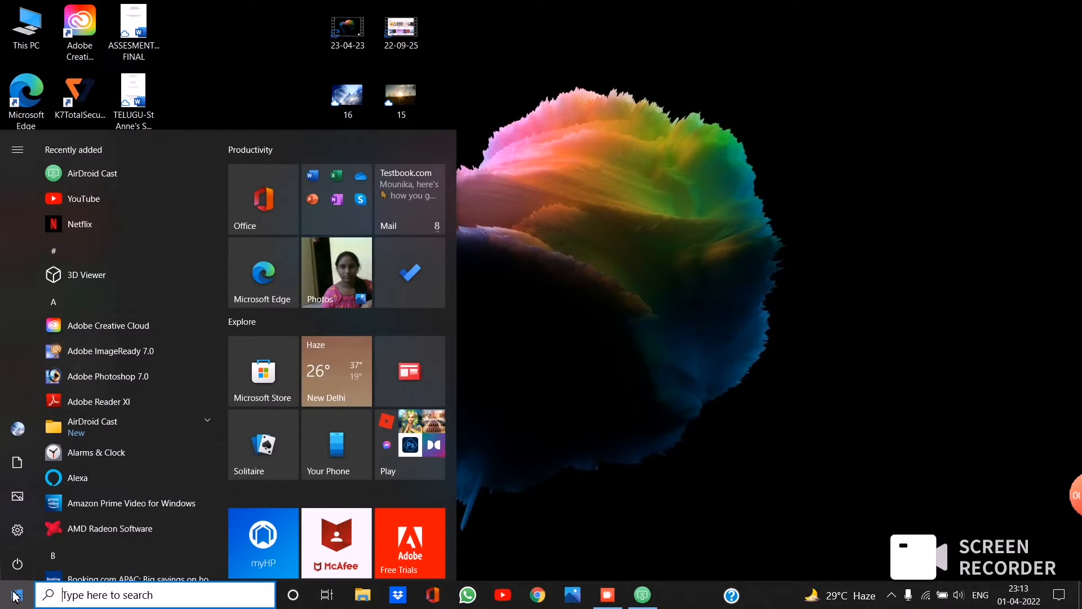
pyautogui.click(12, 594)
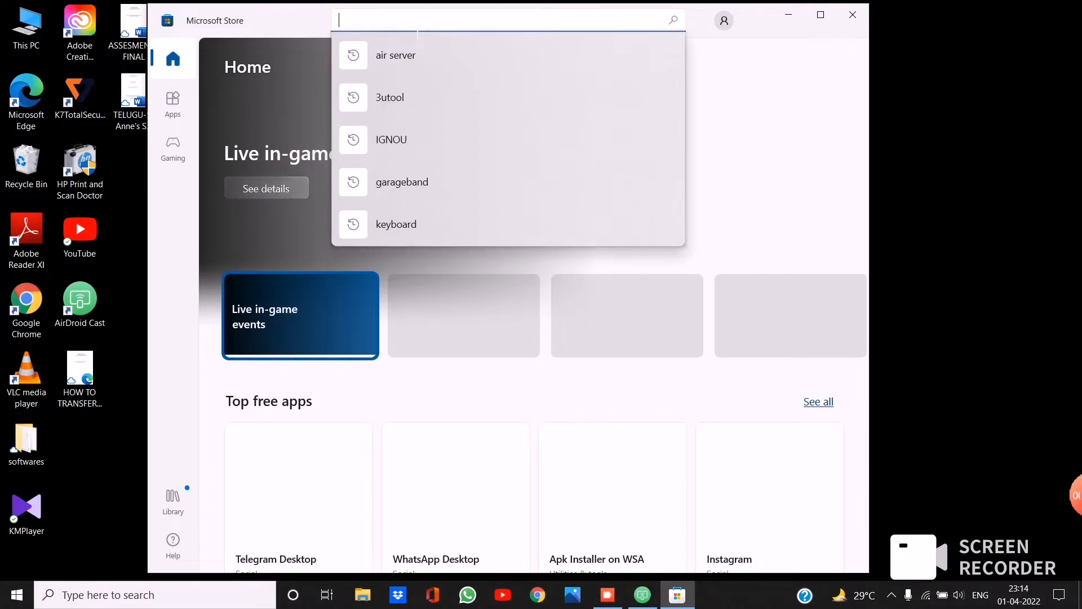
# Search the Store for 'HP QUICK DROP' to reach the installed HP QuickDrop page
pyautogui.write('HP QUI')
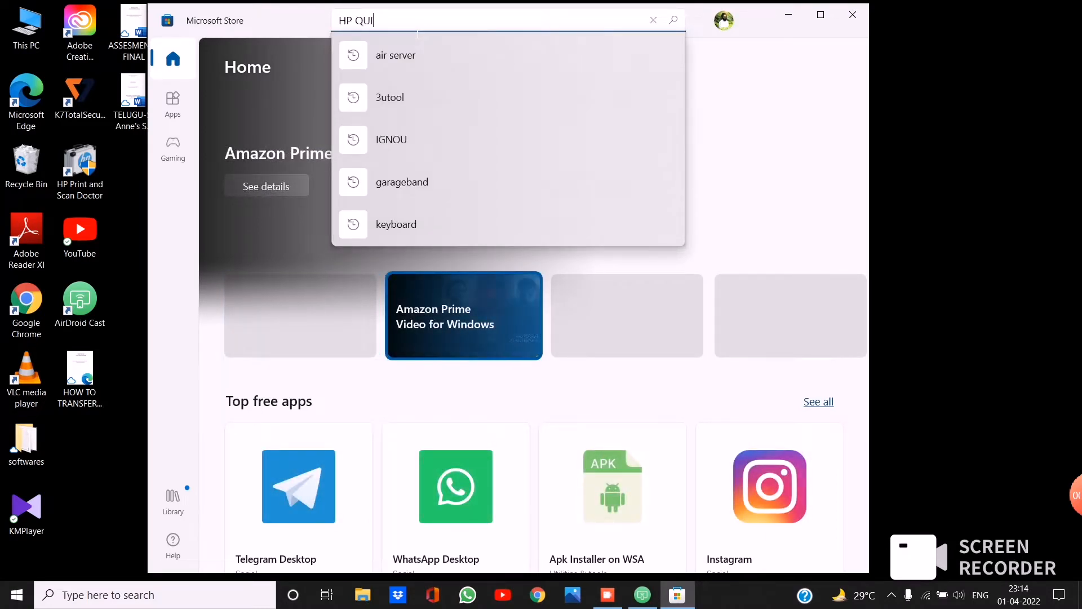
pyautogui.write('CK DRO')
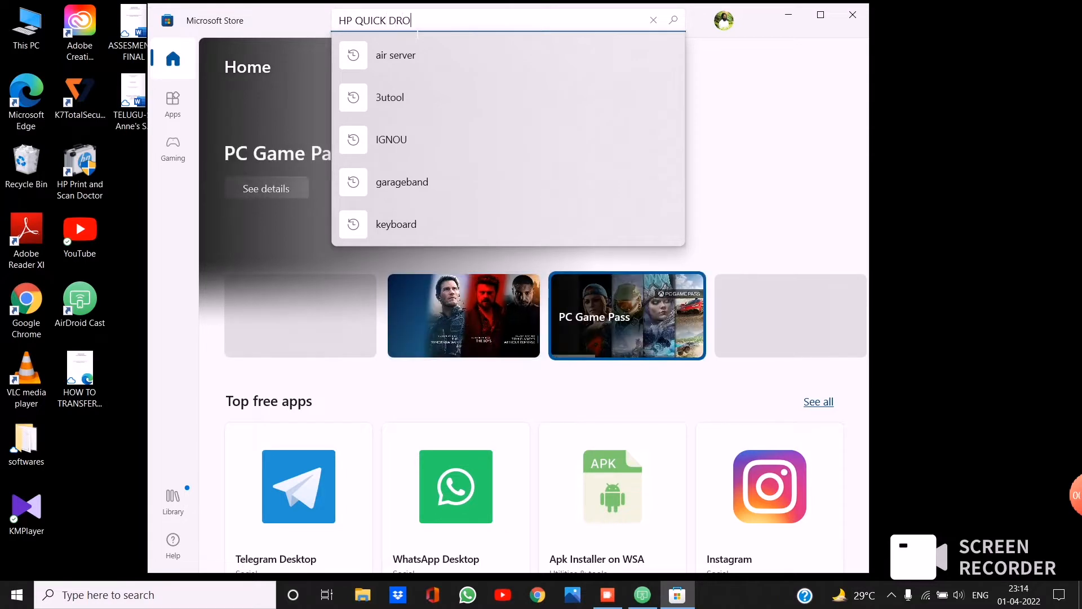
pyautogui.write('P')
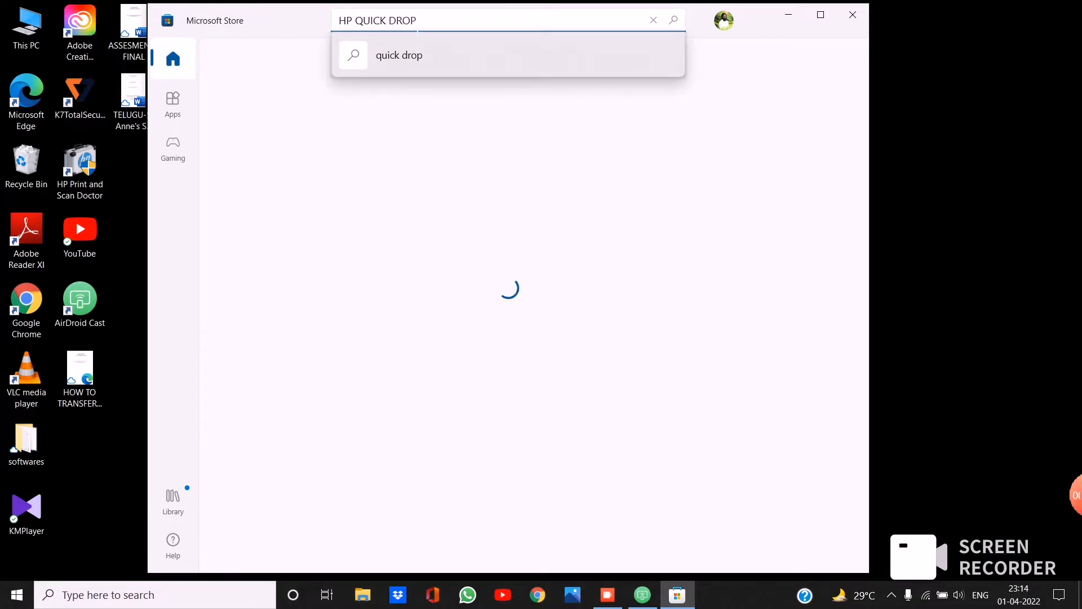
pyautogui.press('Enter')
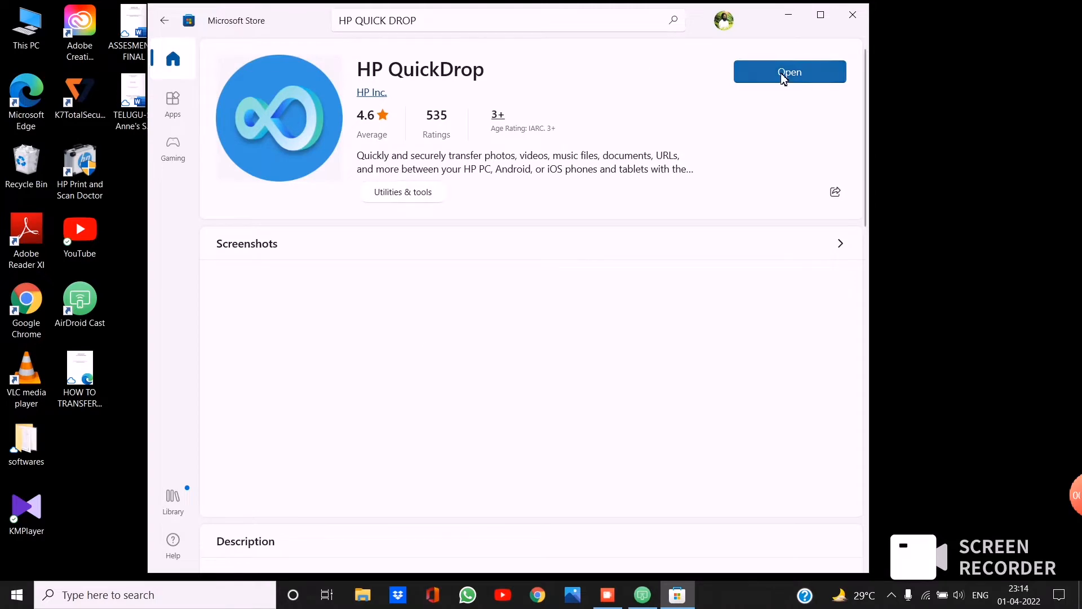
# Launch HP QuickDrop from its Store listing to show the pairing QR code
pyautogui.click(789, 72)
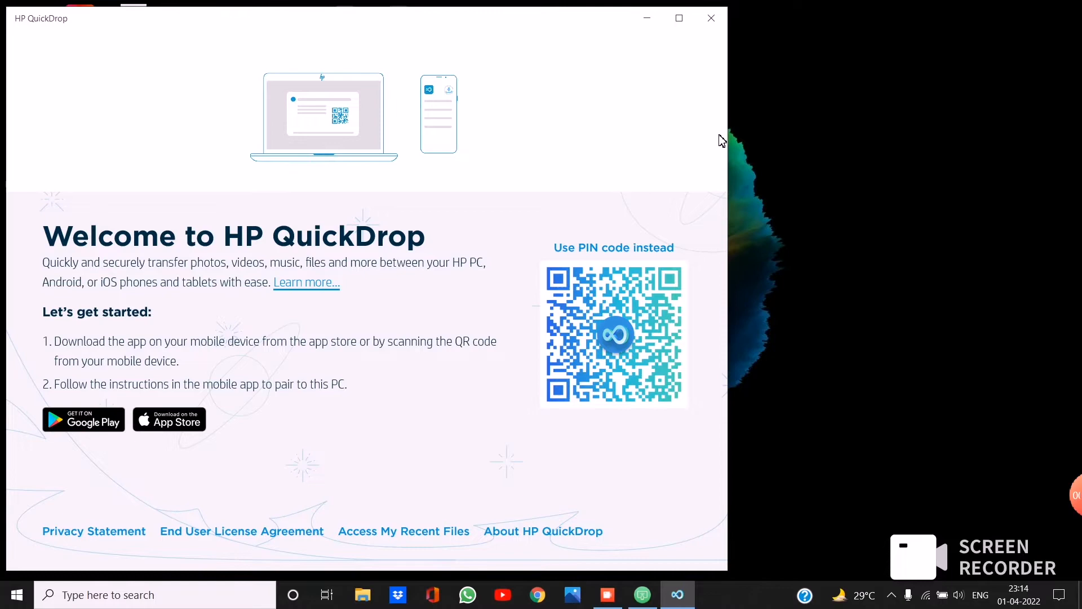
pyautogui.click(641, 594)
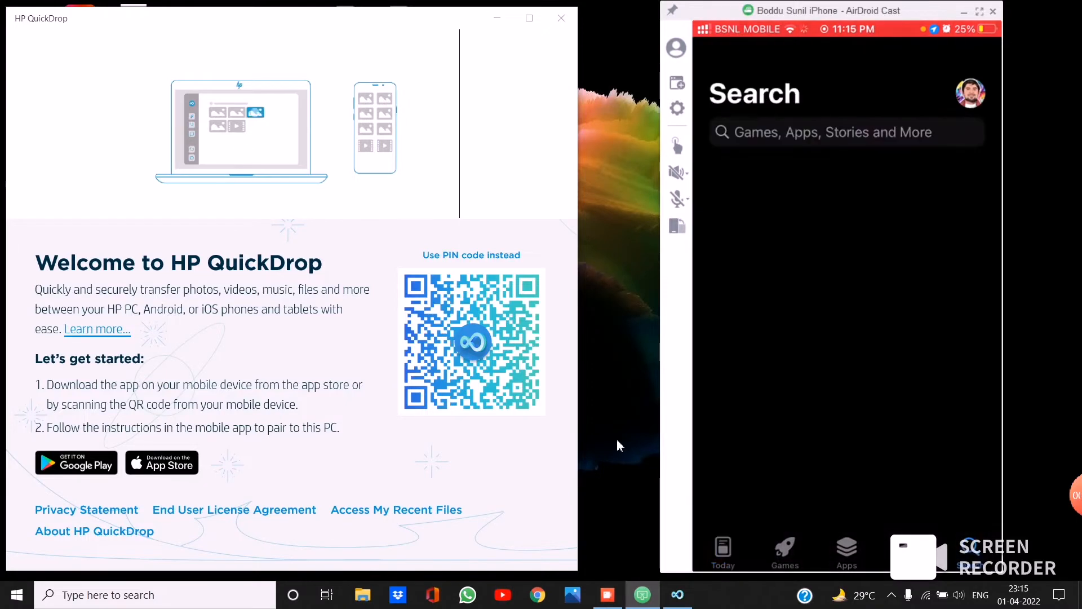
# Search the mirrored iPhone's App Store for HP QuickDrop and open the app
pyautogui.write('hp')
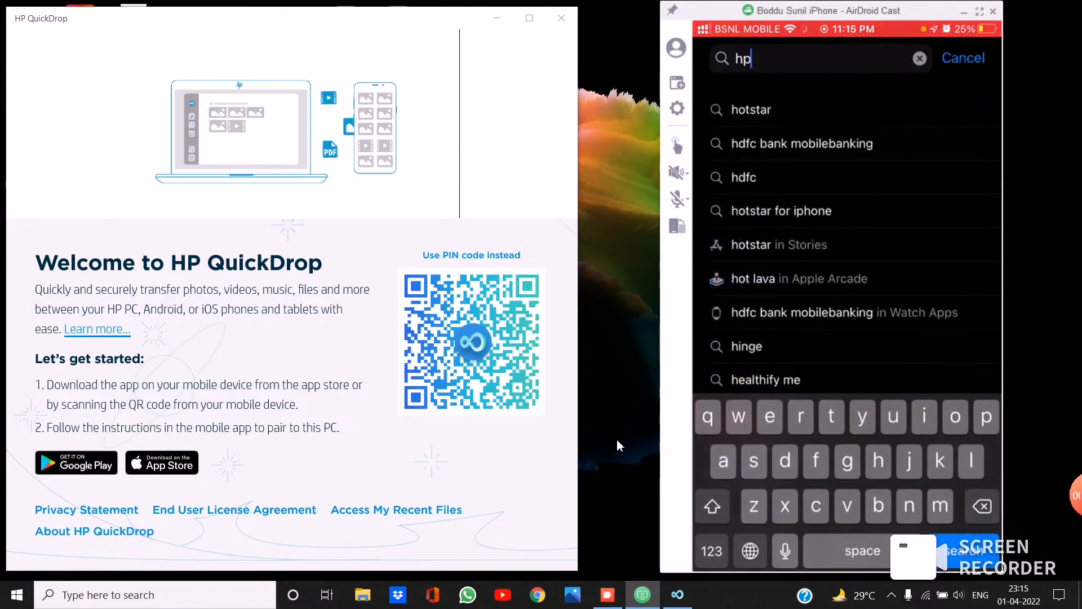
pyautogui.write('q')
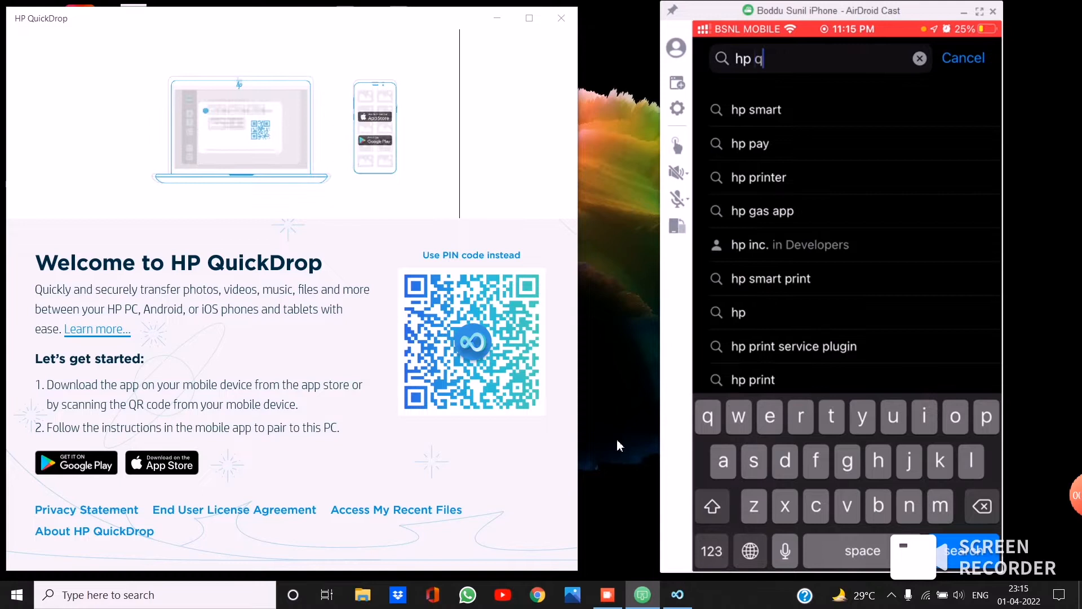
pyautogui.write('uc')
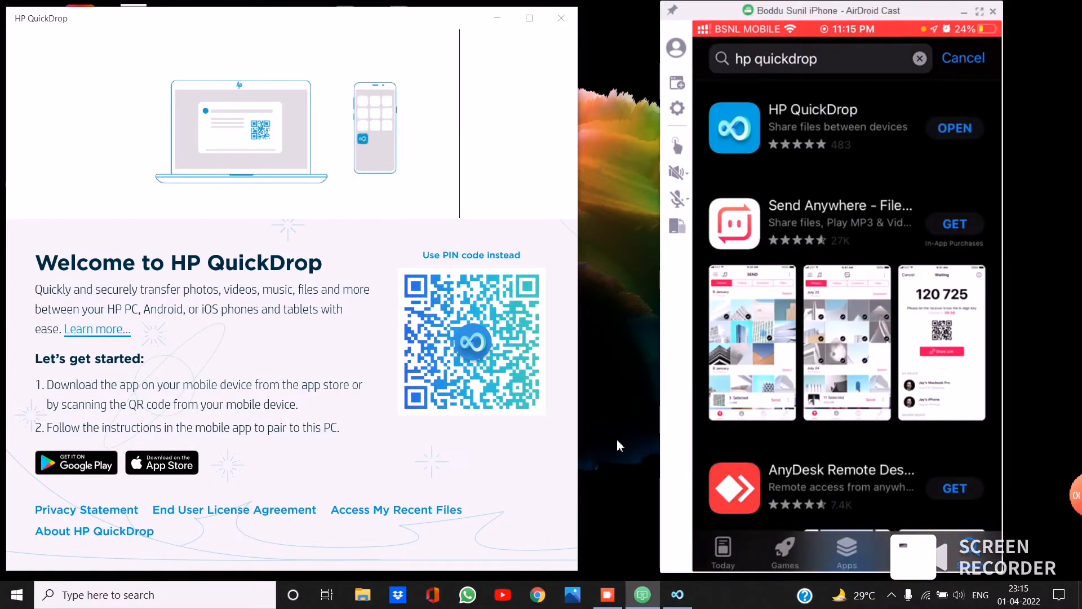
pyautogui.click(812, 126)
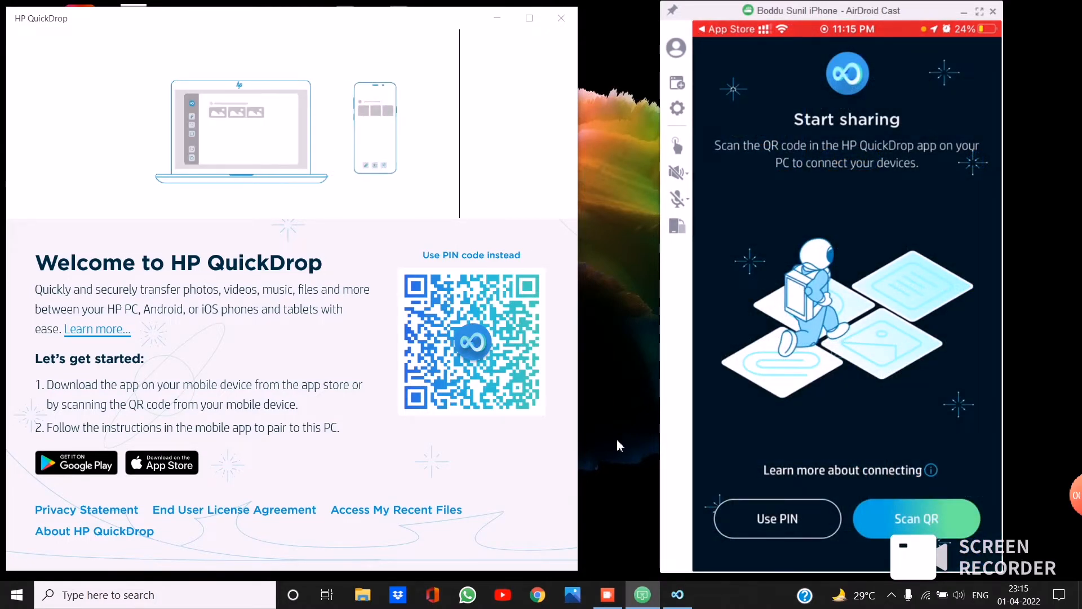
# Start pairing on the iPhone and confirm the matching PIN on the PC
pyautogui.click(916, 519)
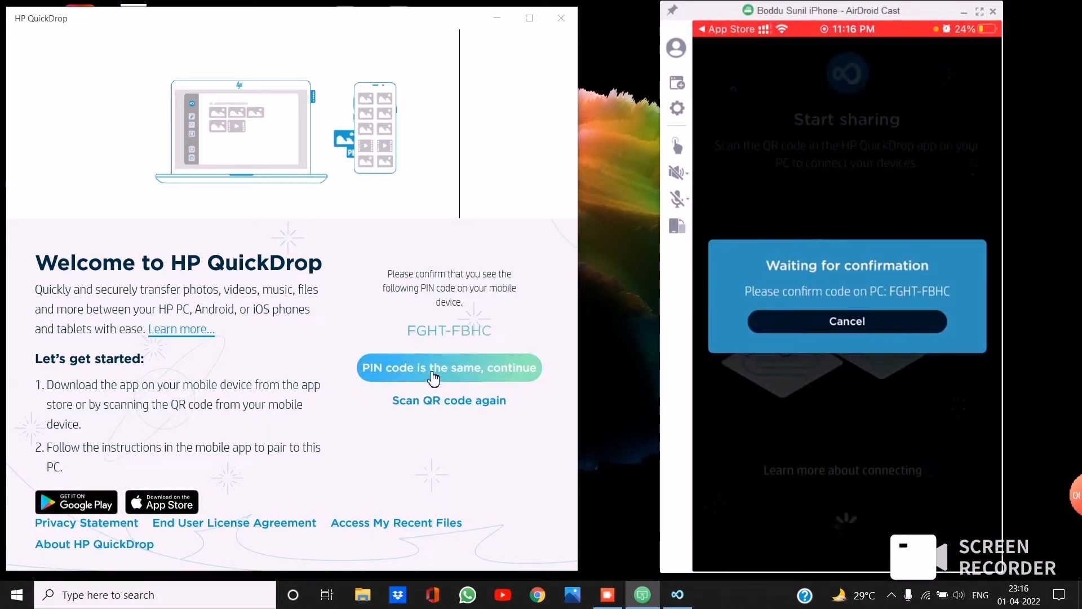
pyautogui.click(448, 367)
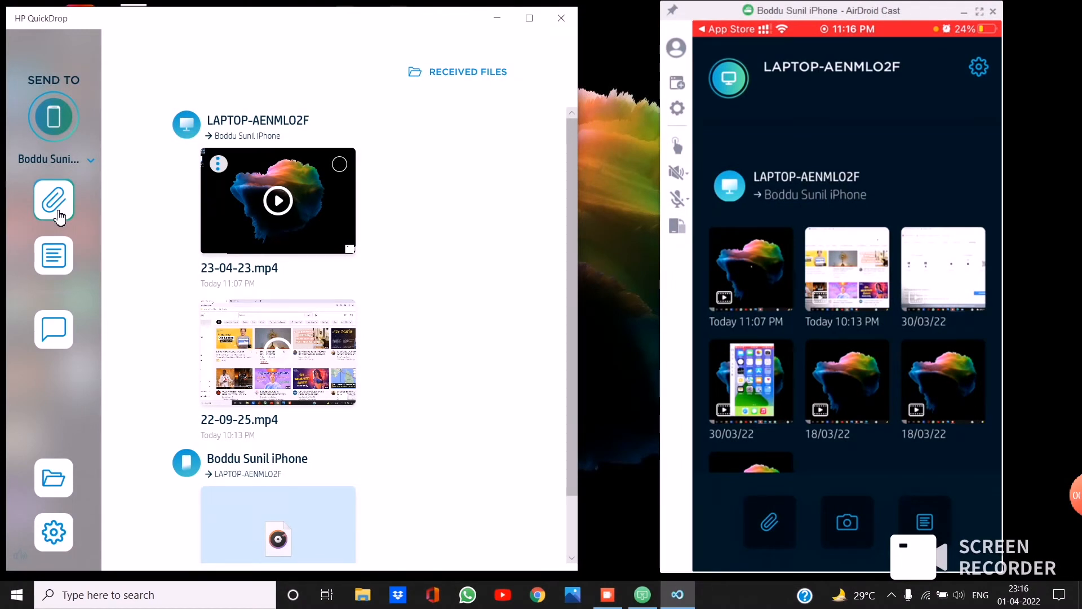
pyautogui.moveTo(54, 201)
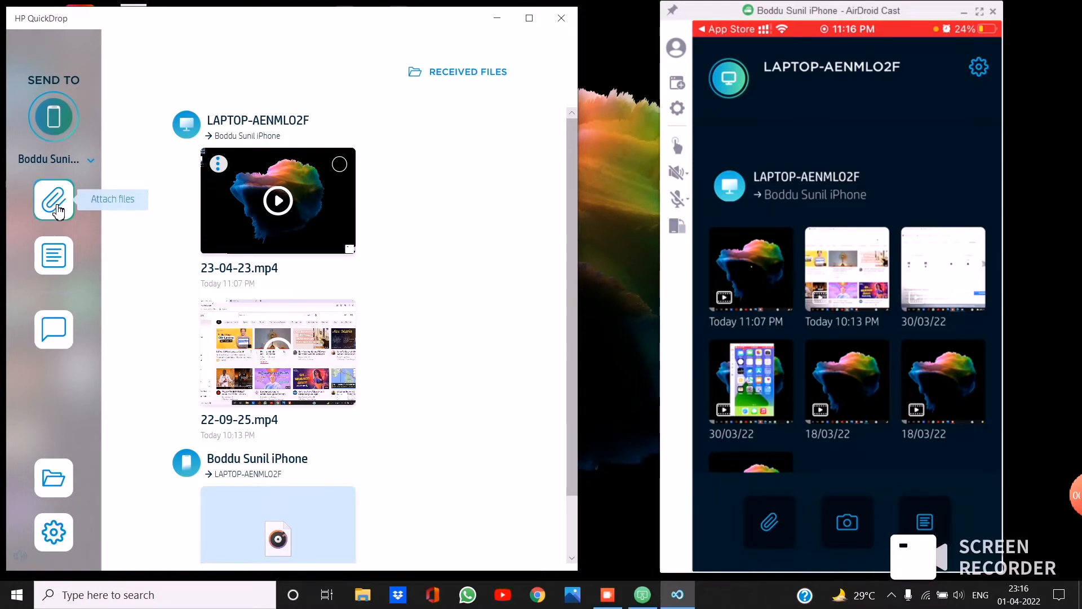
# Open the Attach files picker from the QuickDrop sidebar
pyautogui.click(54, 200)
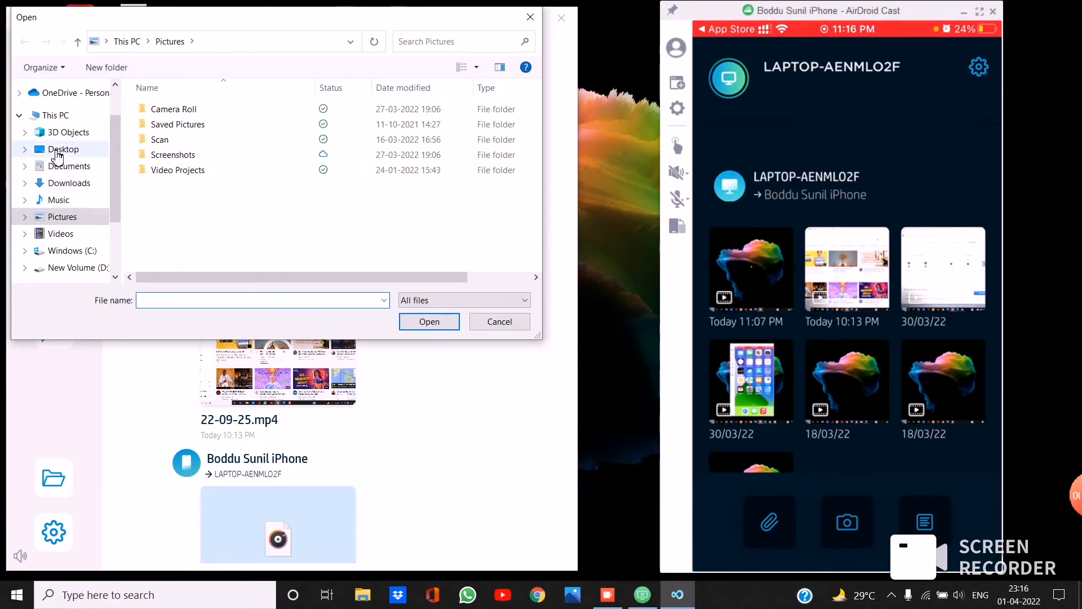
# Send the Desktop video 22-09-25 and image 16 to the iPhone
pyautogui.click(62, 149)
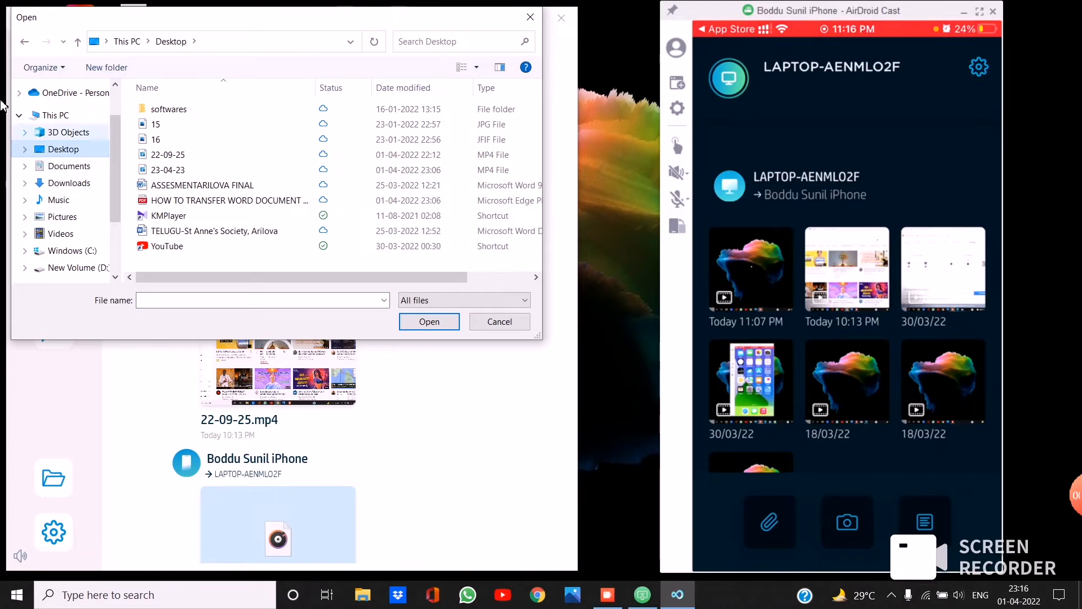
pyautogui.click(167, 154)
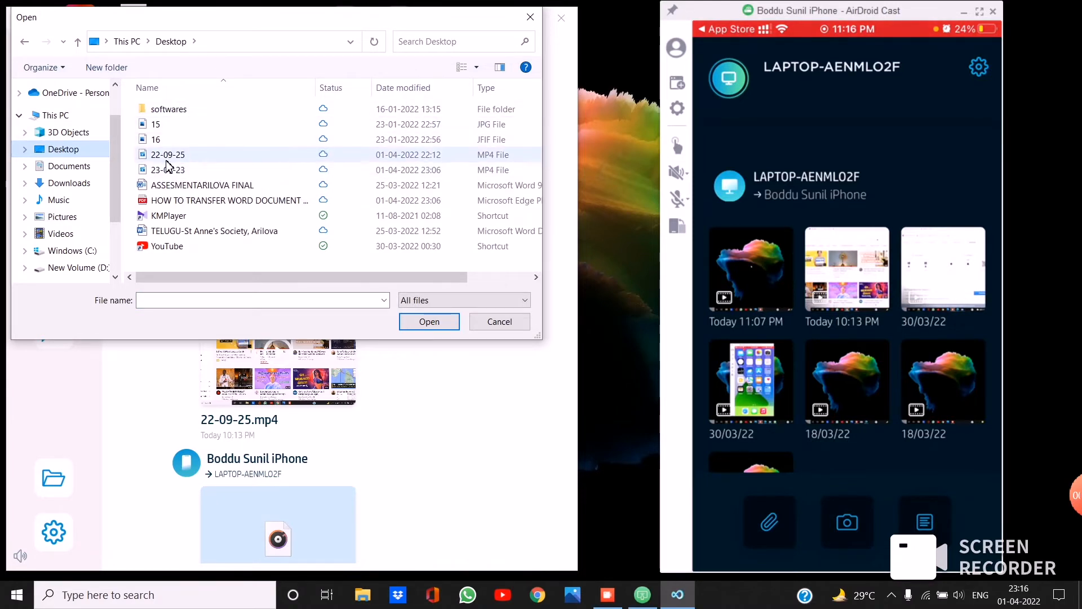
pyautogui.click(168, 154)
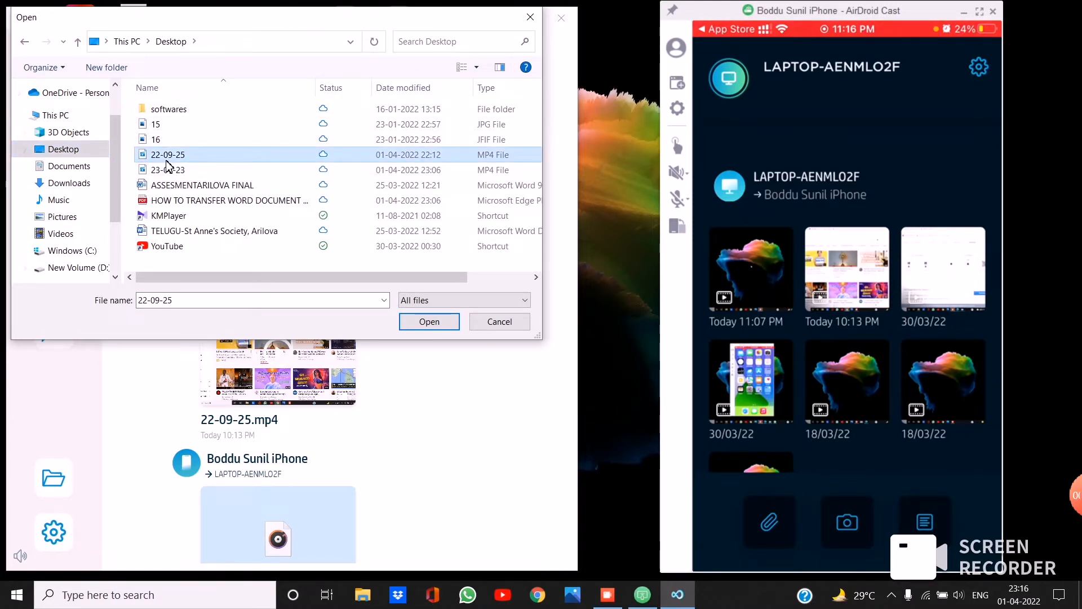
pyautogui.click(156, 139)
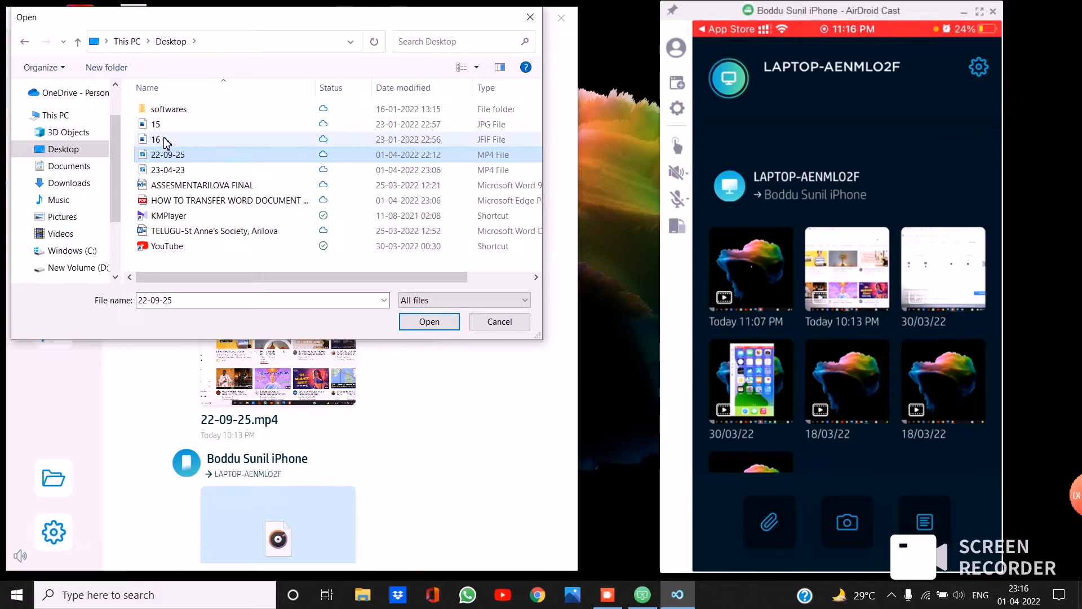
pyautogui.click(156, 140)
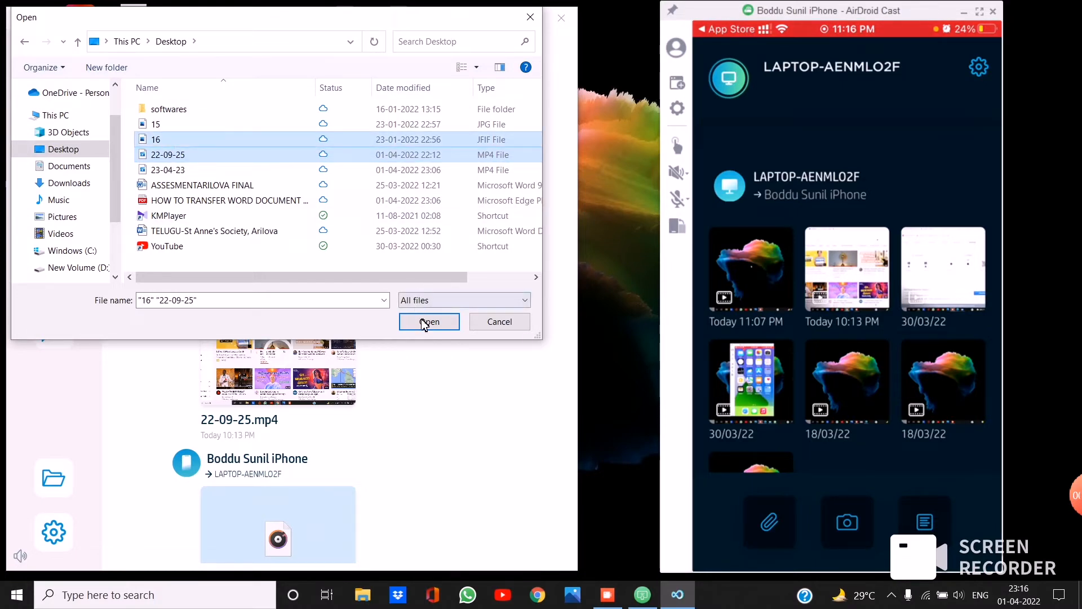
pyautogui.click(427, 322)
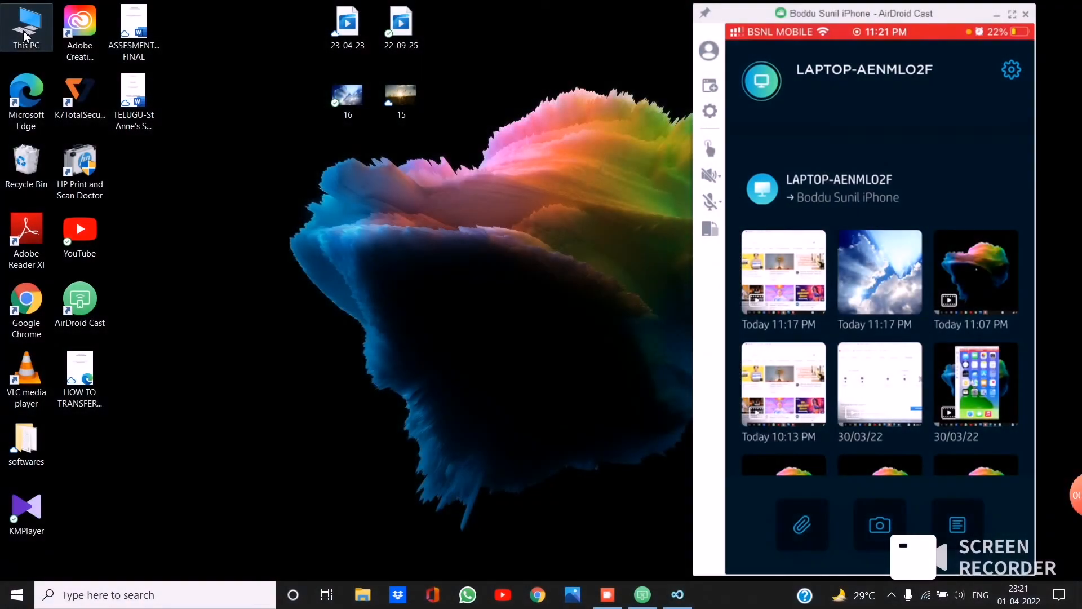
# Browse File Explorer to D:\SU\ScreenRecorderFiles\20220401
pyautogui.doubleClick(25, 27)
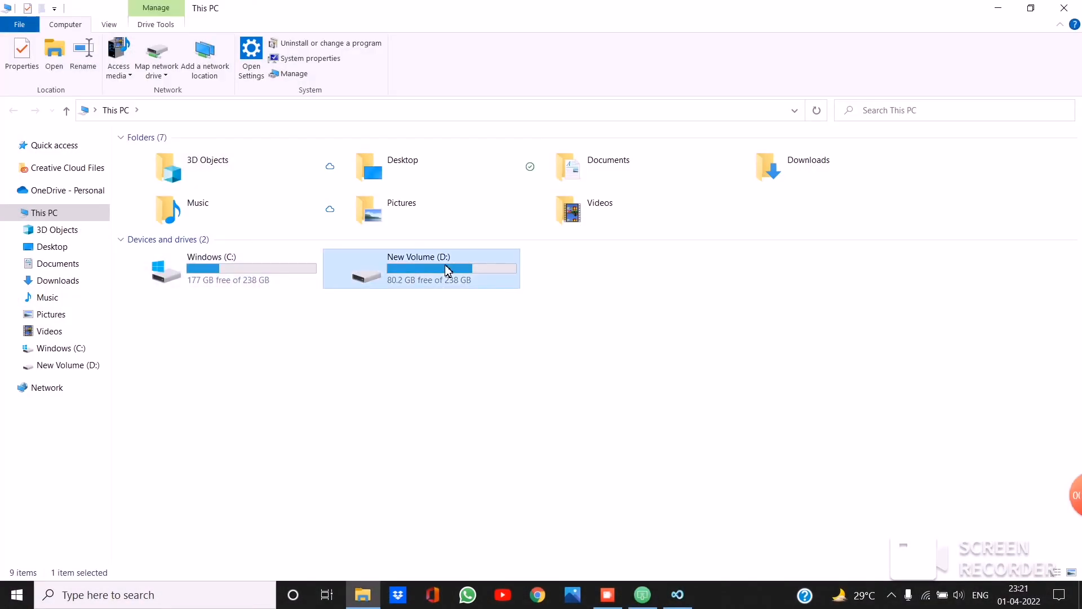
pyautogui.doubleClick(428, 268)
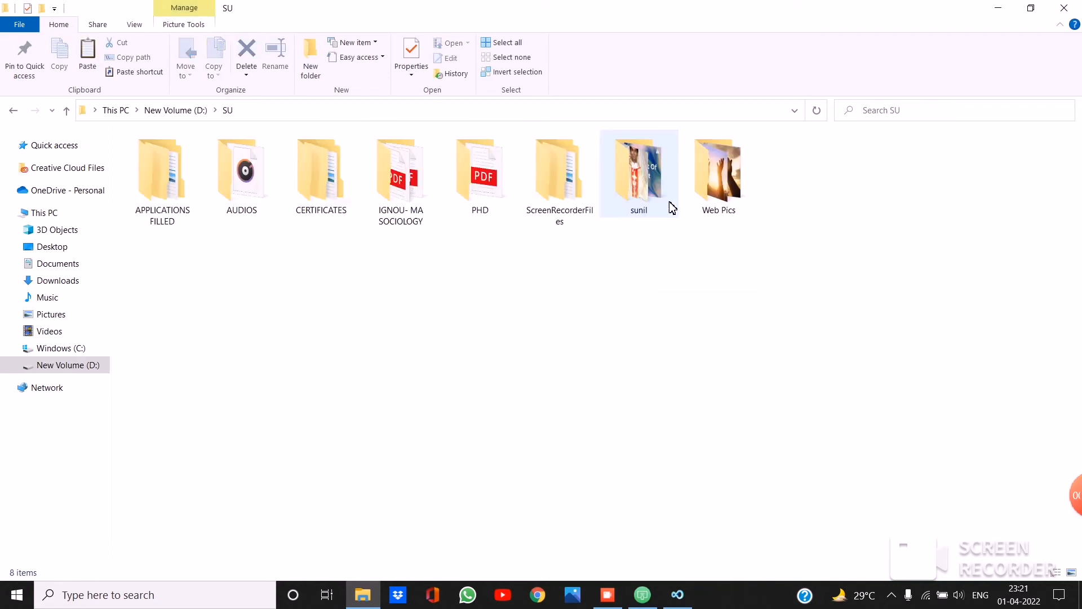
pyautogui.doubleClick(559, 170)
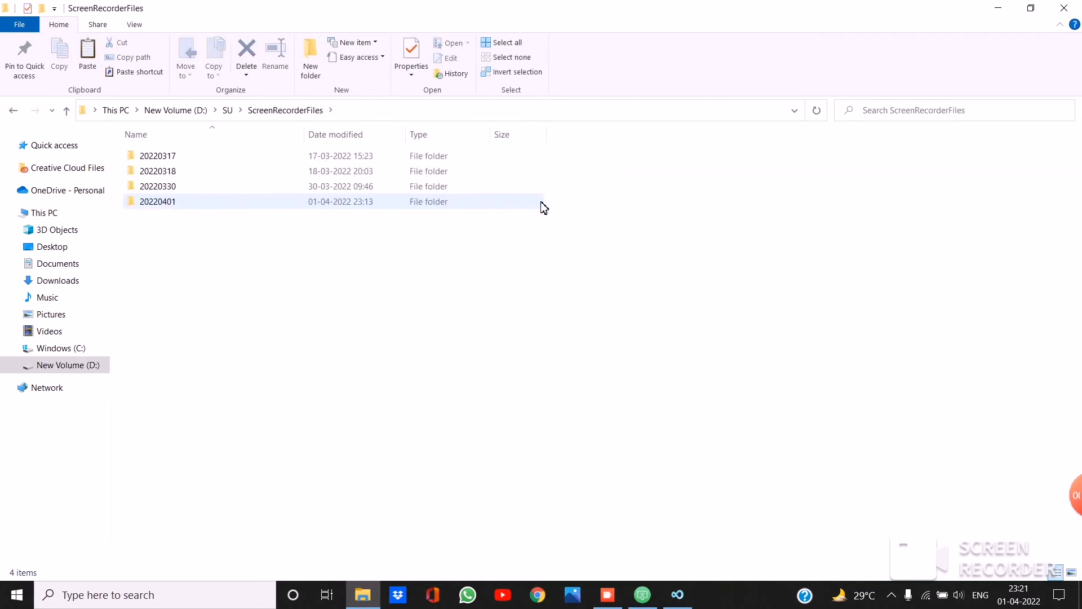
pyautogui.doubleClick(157, 200)
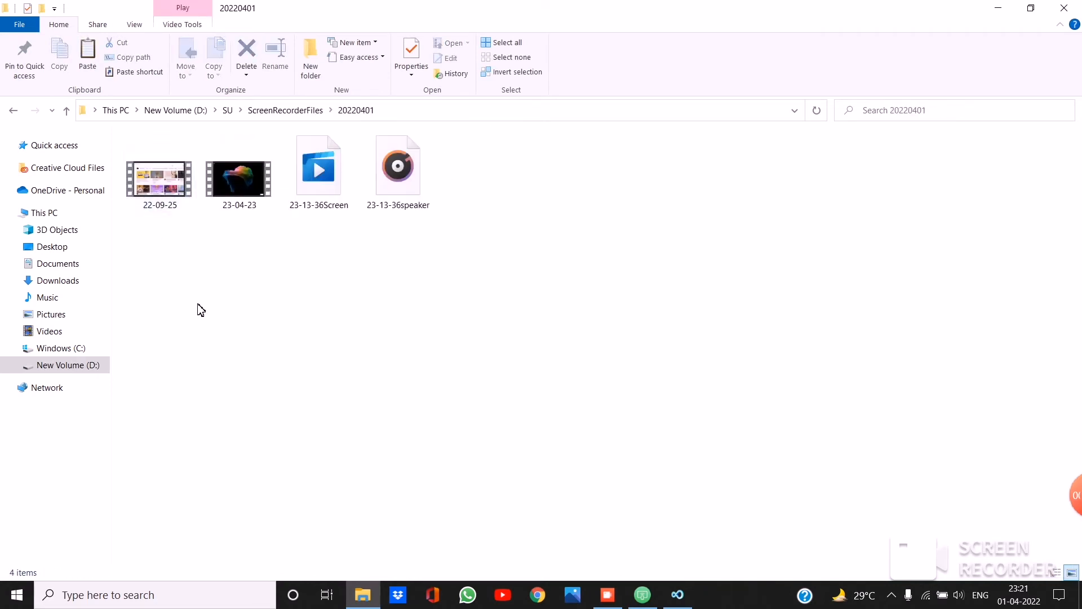
# Share the 23-04-23 video to the iPhone via HP QuickDrop, then close AirDroid Cast
pyautogui.rightClick(238, 174)
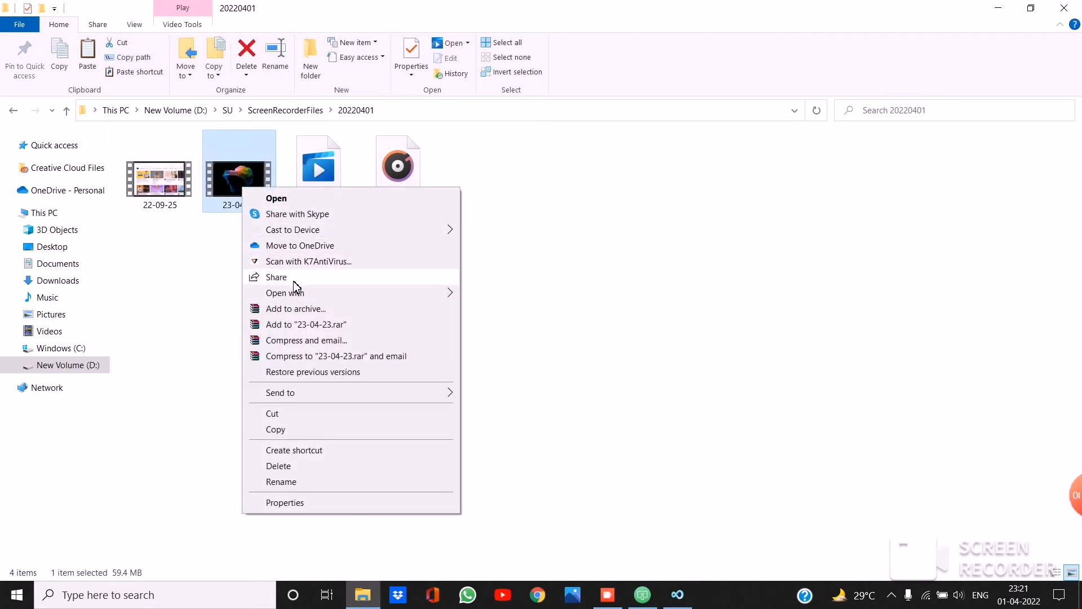
pyautogui.click(276, 277)
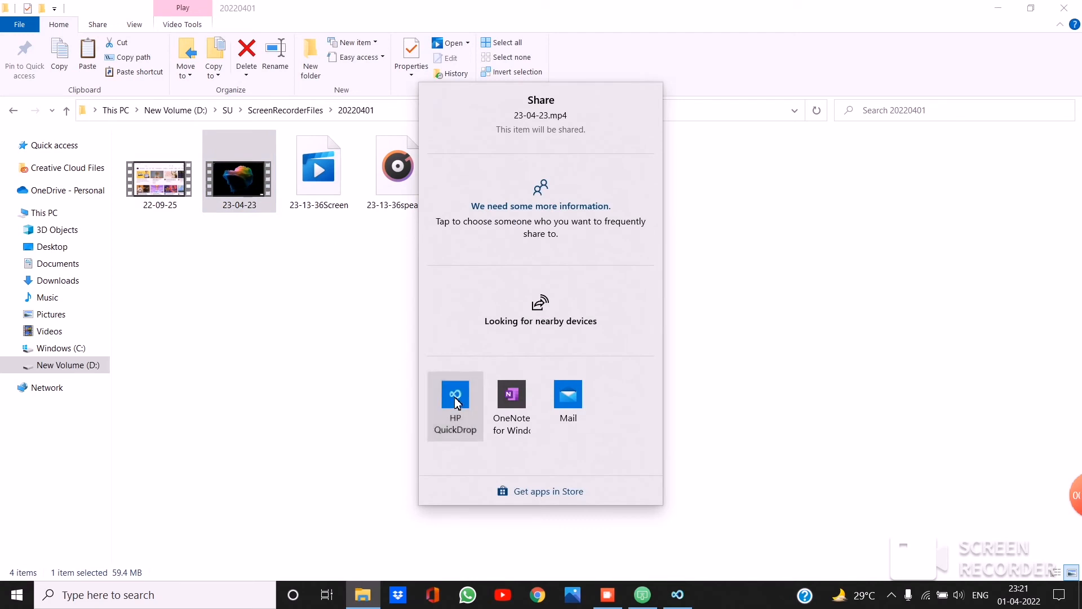
pyautogui.click(455, 406)
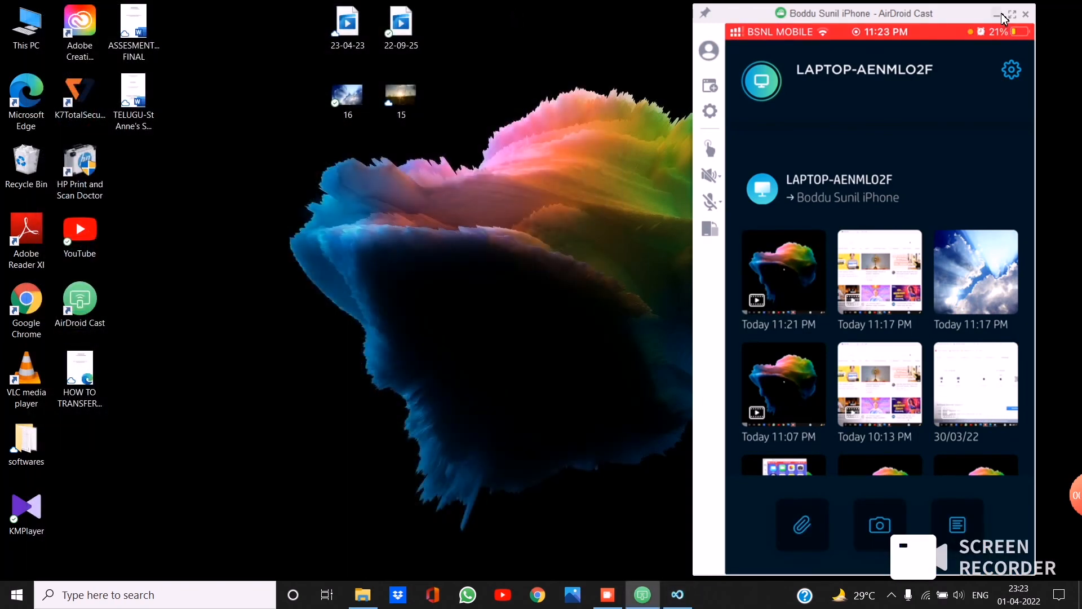
pyautogui.click(1009, 13)
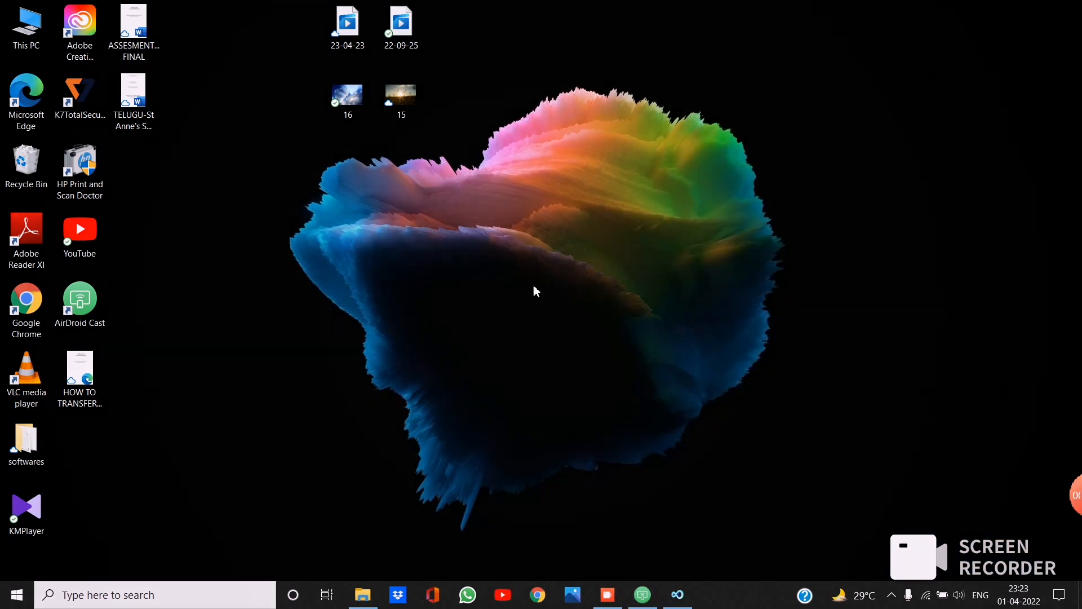